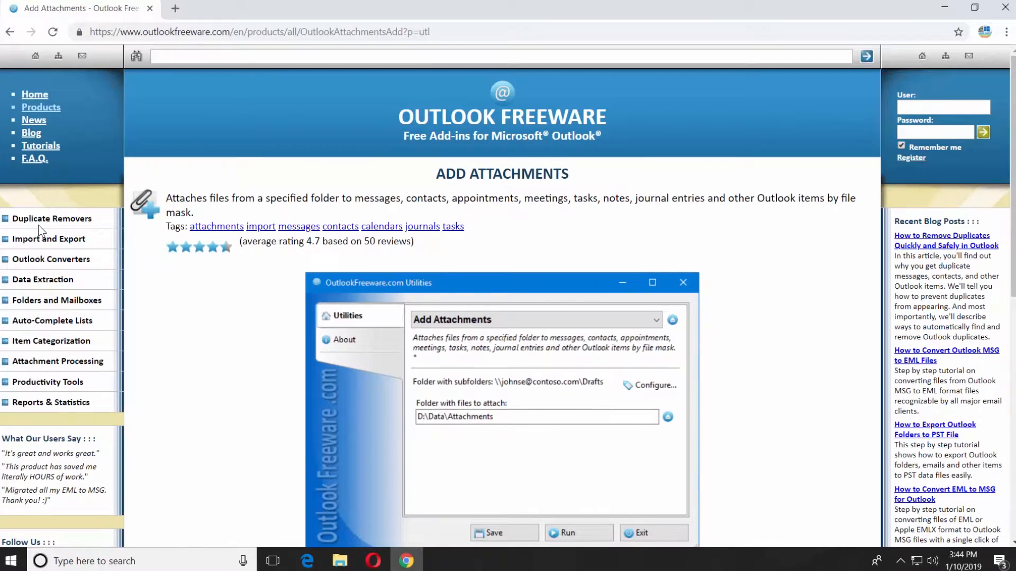
Install ReliefJet Essentials for Outlook for all users, accepting the license and keeping the default folder.
scroll(down, 3)
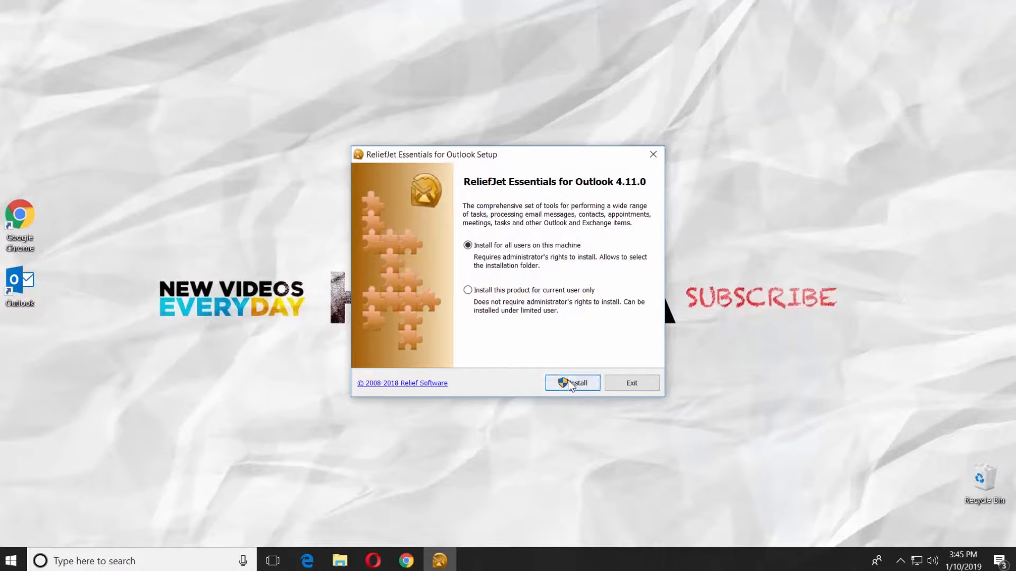
click(572, 383)
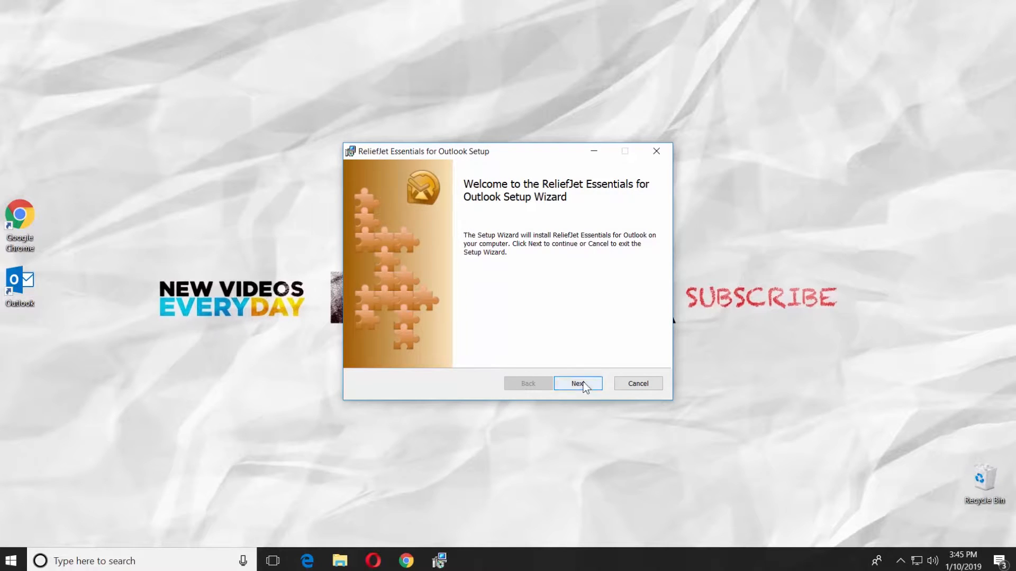
click(577, 383)
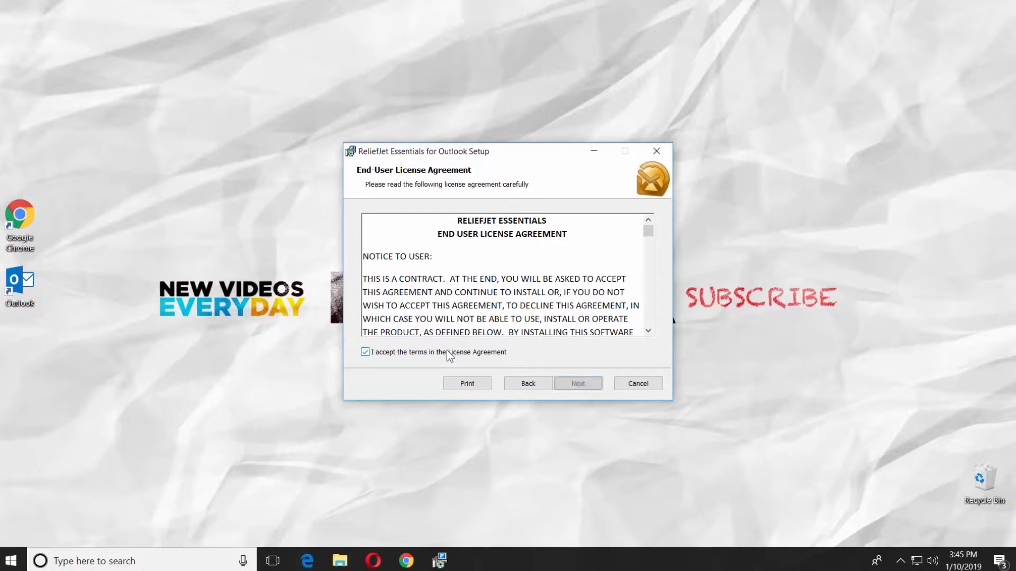
click(365, 352)
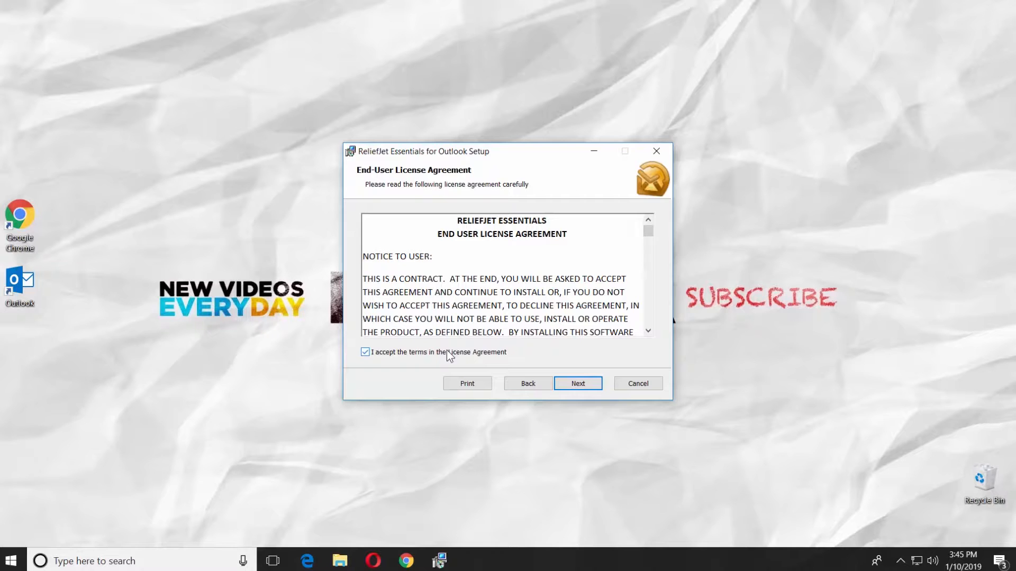
click(577, 383)
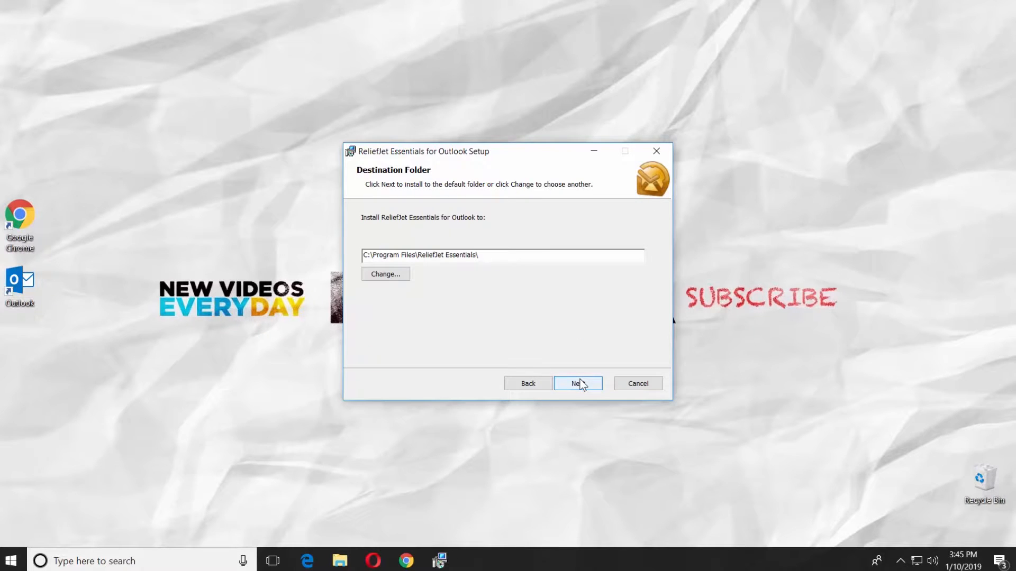
click(578, 383)
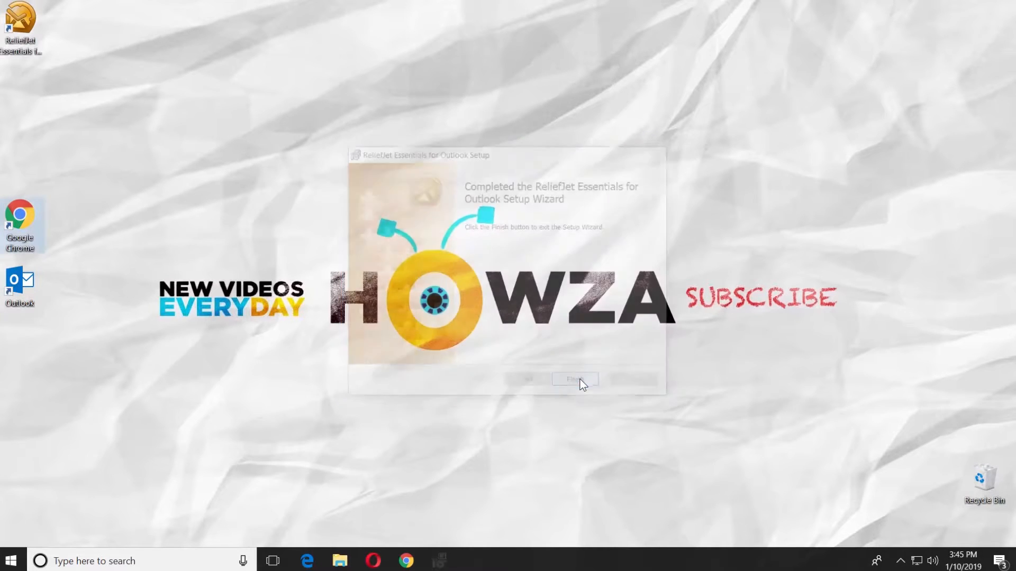
Launch Outlook, dismiss the ReliefJet Essentials welcome message and bring up the ReliefJet tools.
click(574, 379)
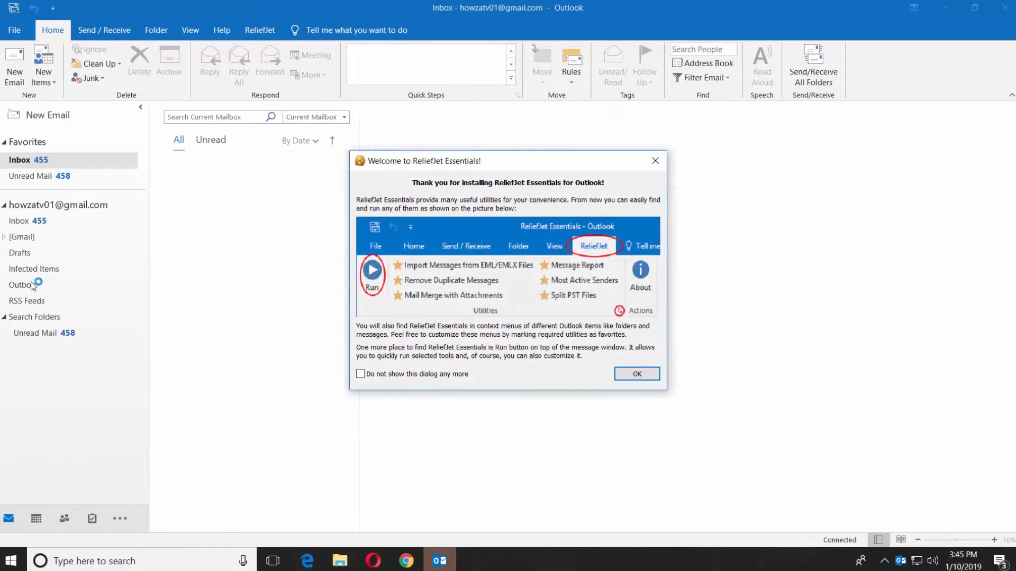
click(637, 374)
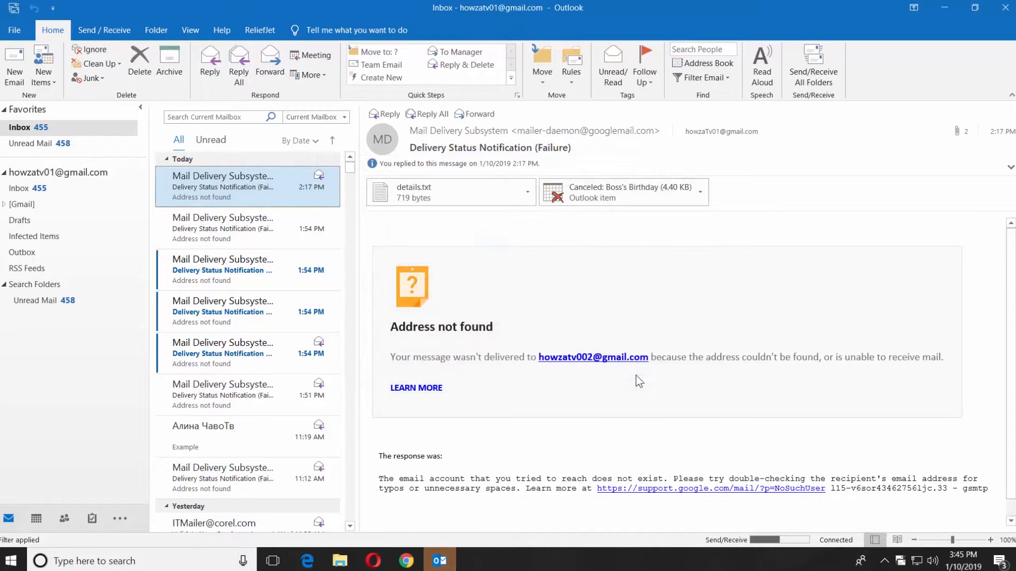
click(259, 30)
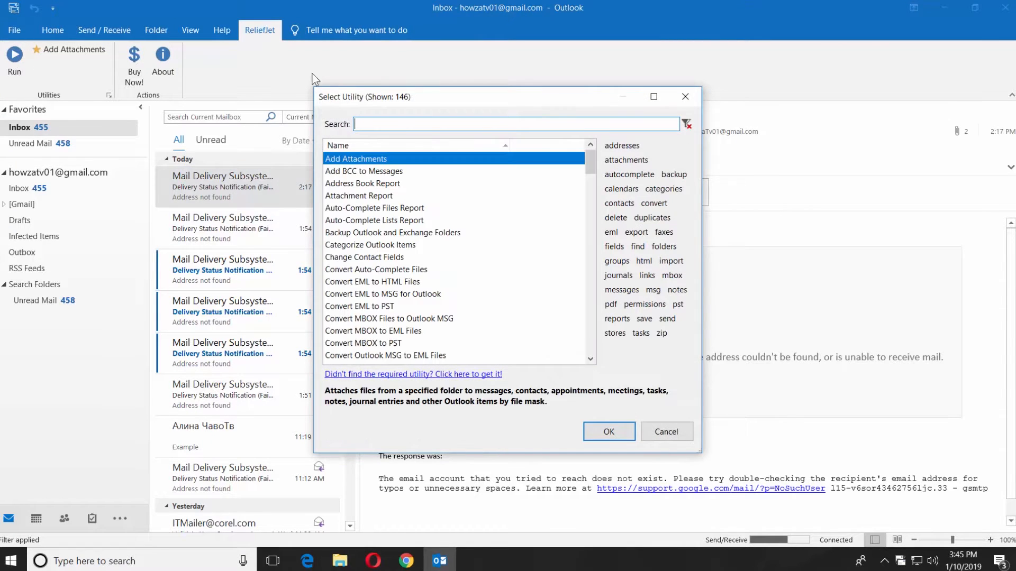
Find 'calendar' utilities and run Remove Duplicate Calendar Items over the Gmail account's folders.
text(calendar)
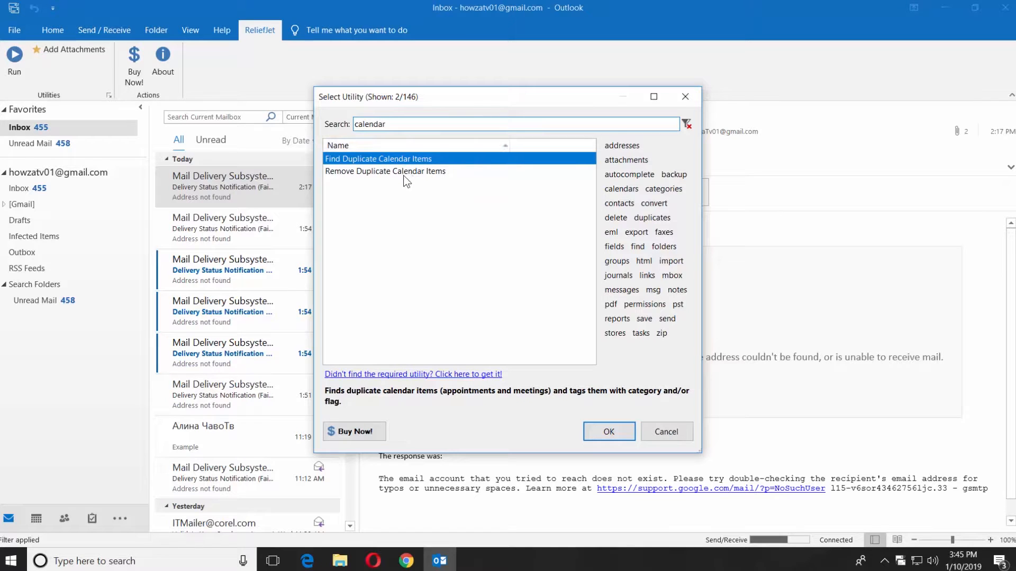
click(405, 171)
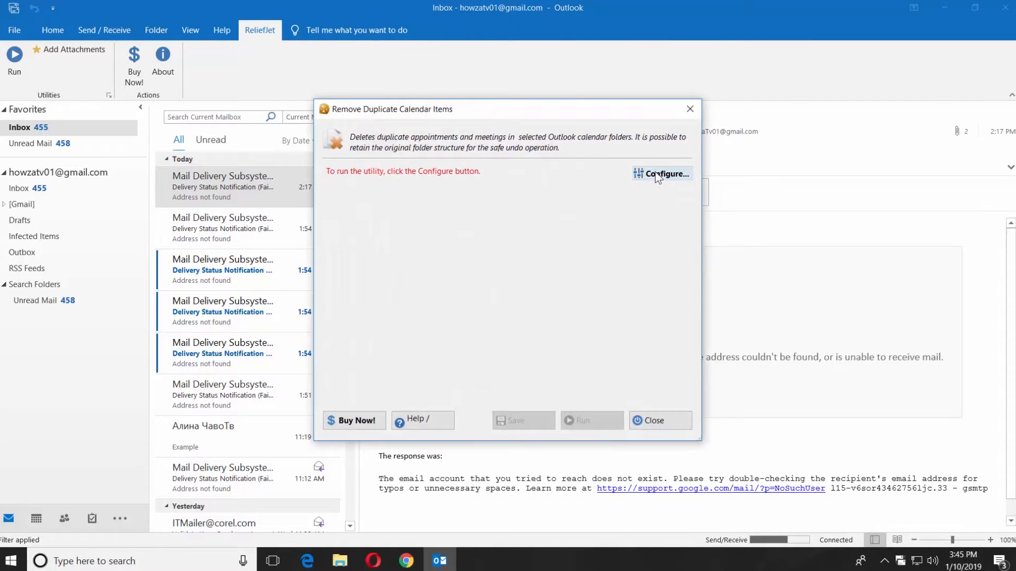
click(667, 174)
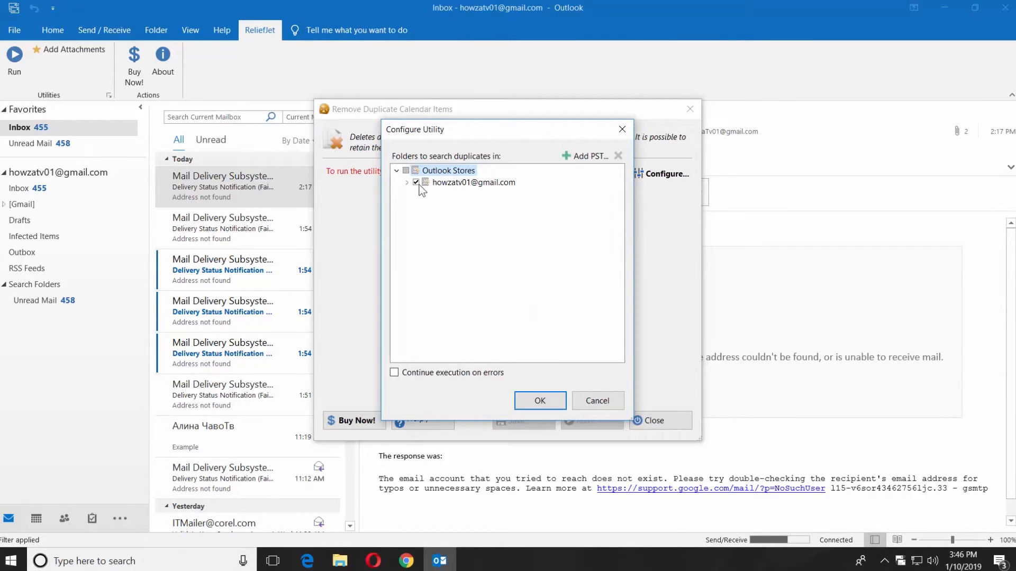
click(540, 400)
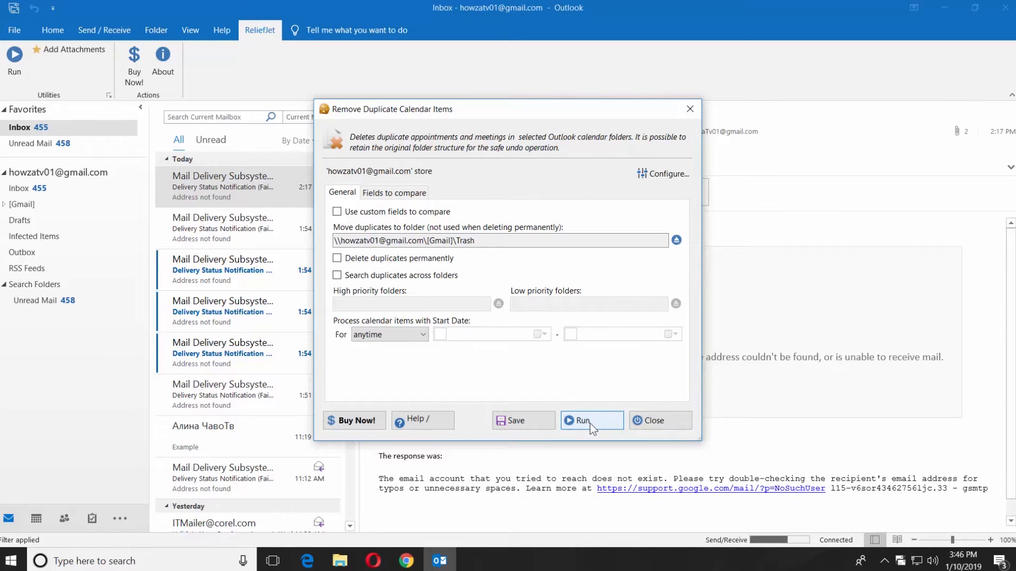
click(592, 420)
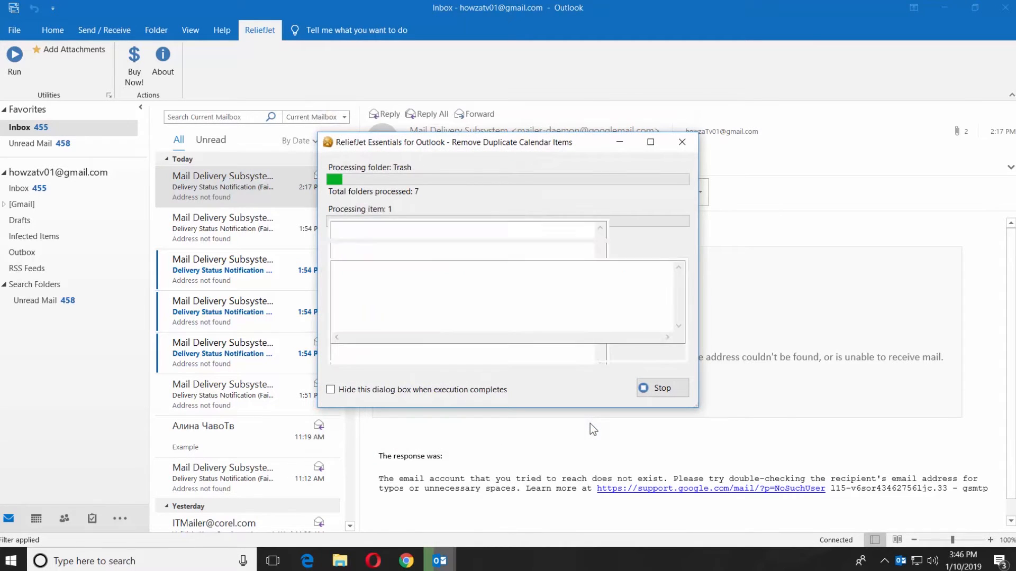